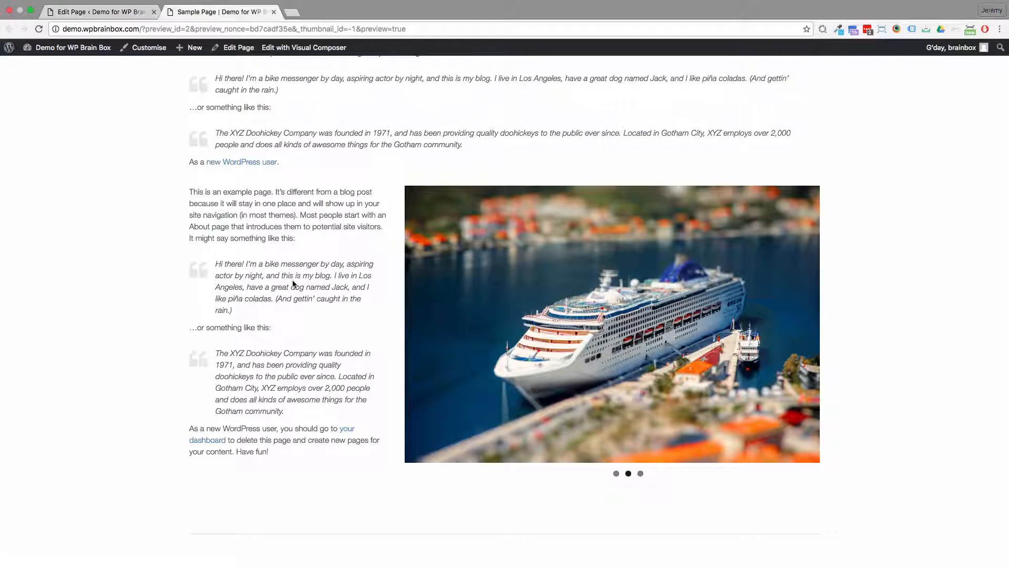
# - Leave the slider preview and return to the page's back-end editor
pyautogui.click(640, 473)
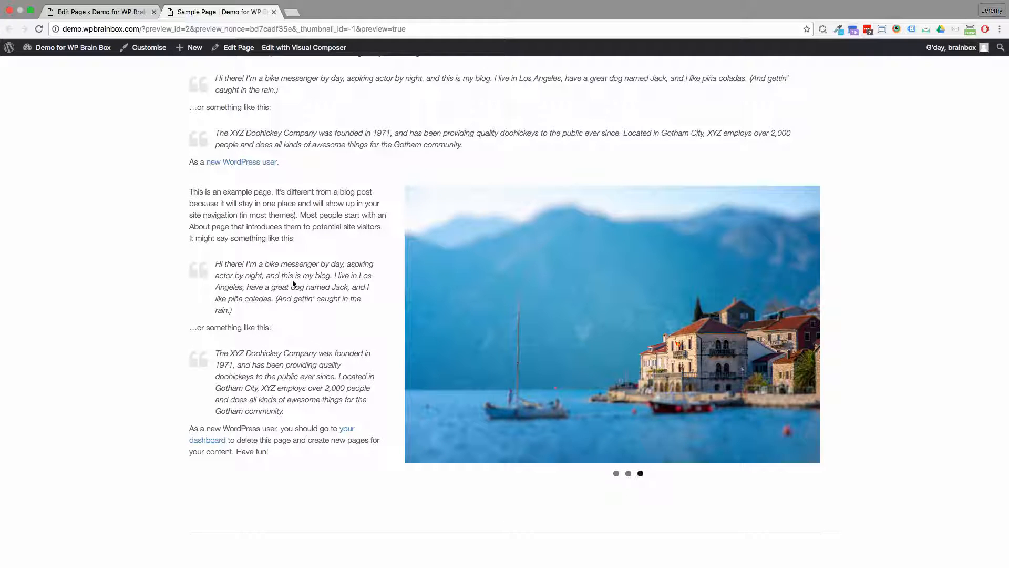
pyautogui.click(615, 473)
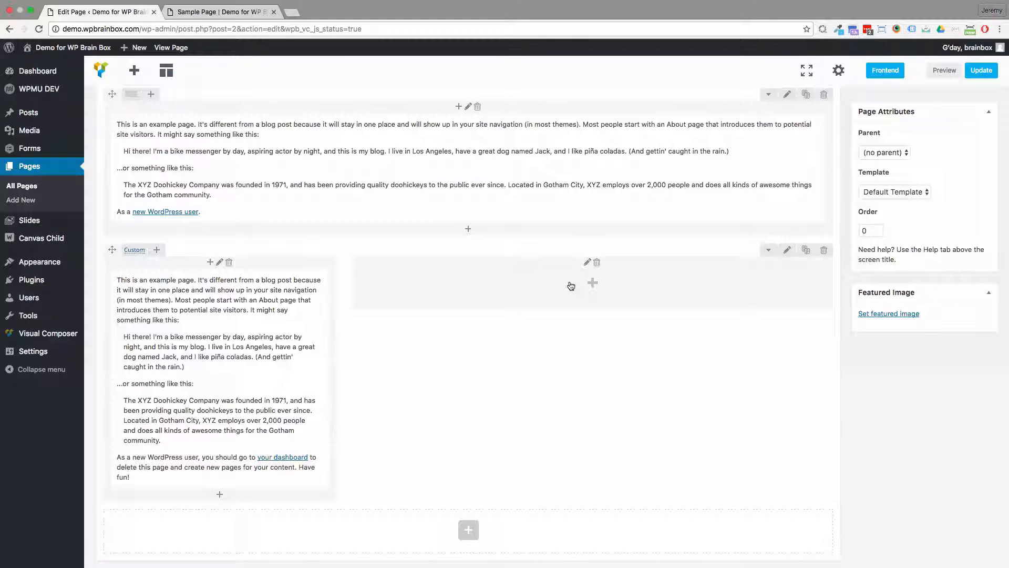
# - Add an Image Gallery element from the Content list into the empty right column
pyautogui.click(592, 282)
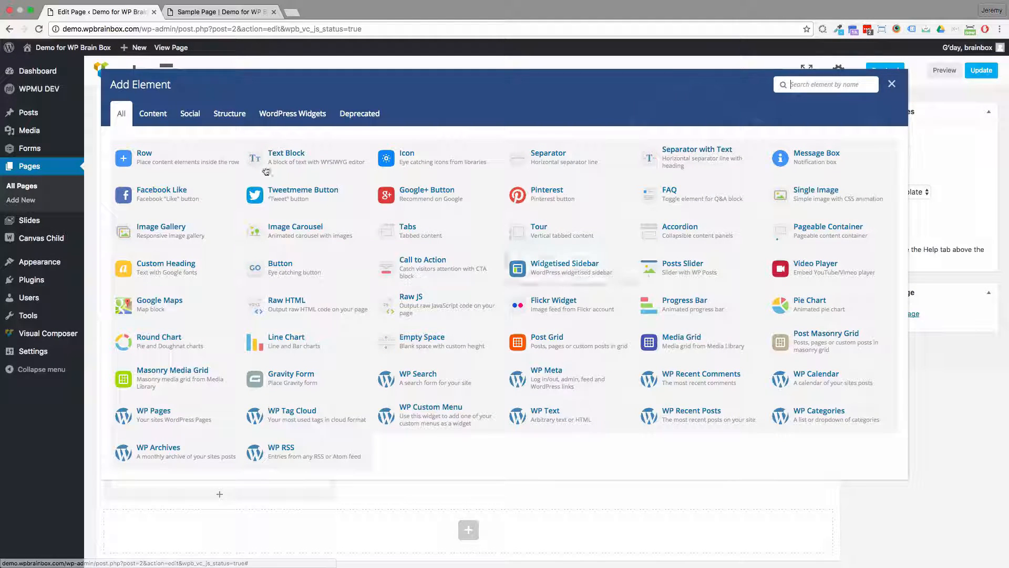
pyautogui.click(153, 113)
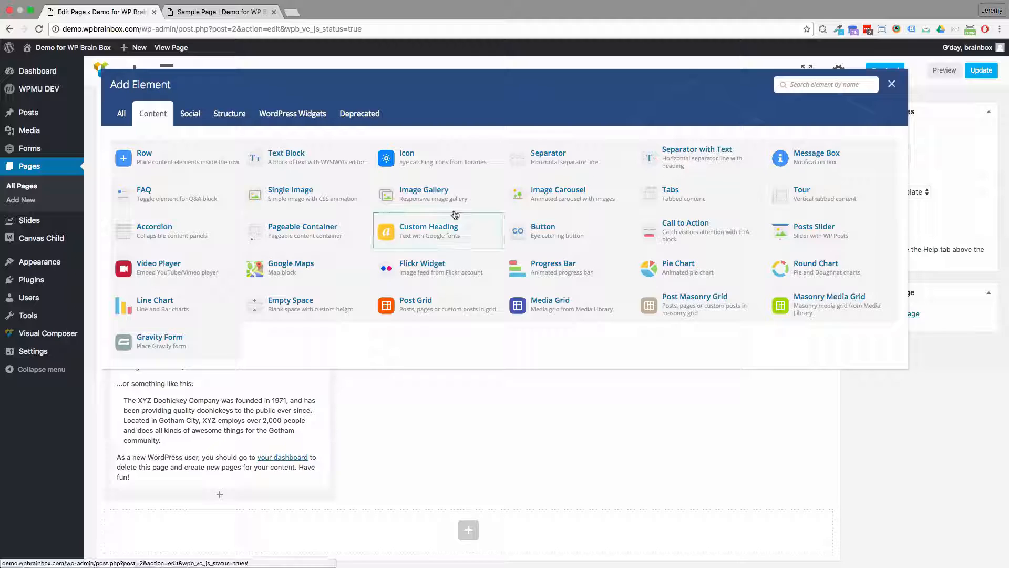
pyautogui.click(423, 193)
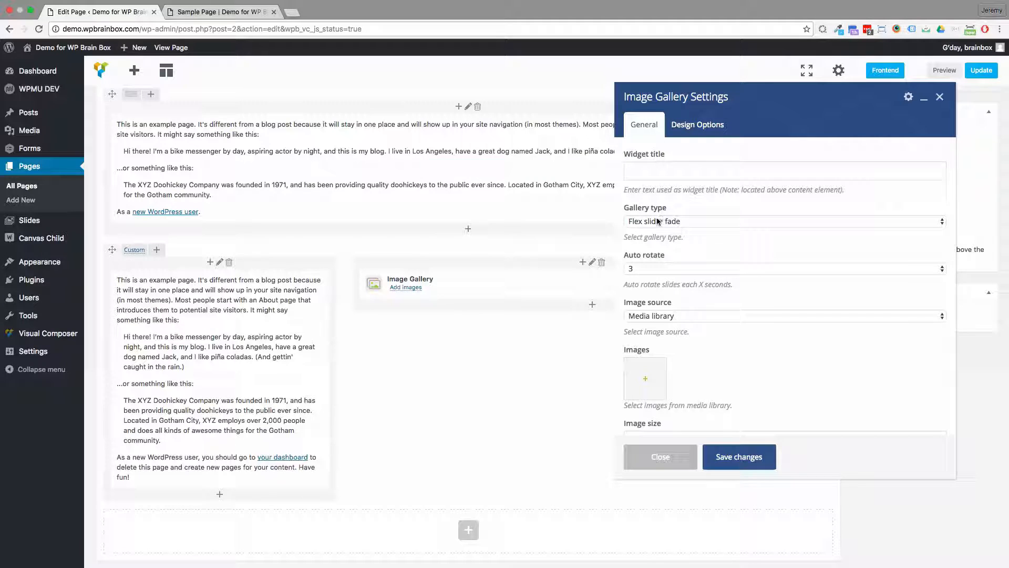
pyautogui.click(782, 221)
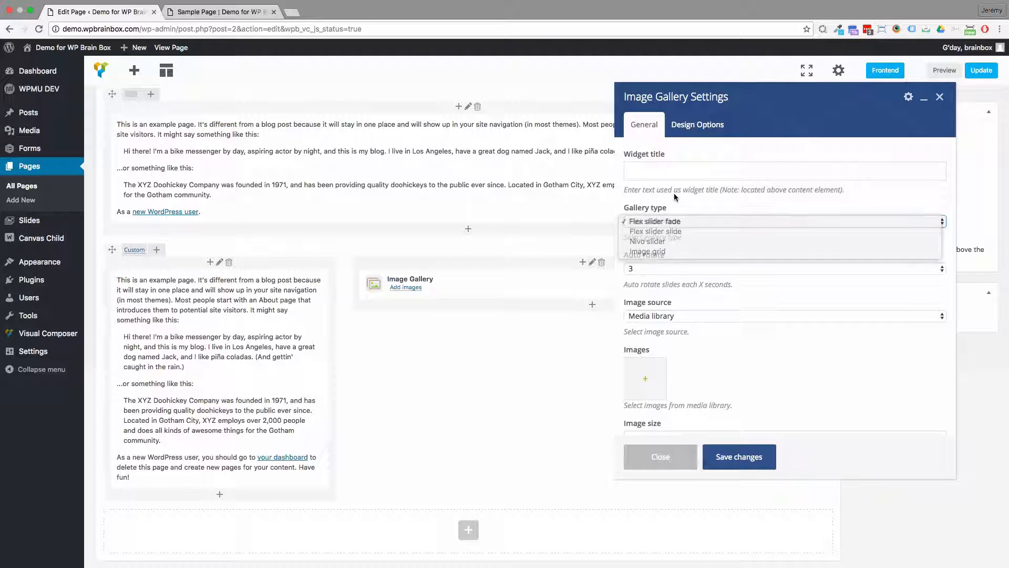
pyautogui.click(654, 221)
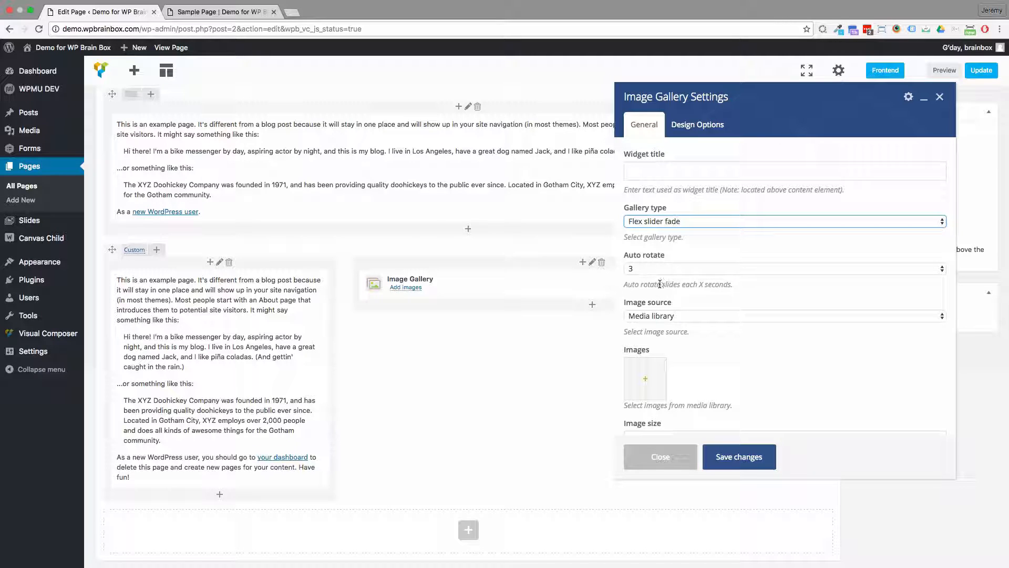
pyautogui.click(782, 268)
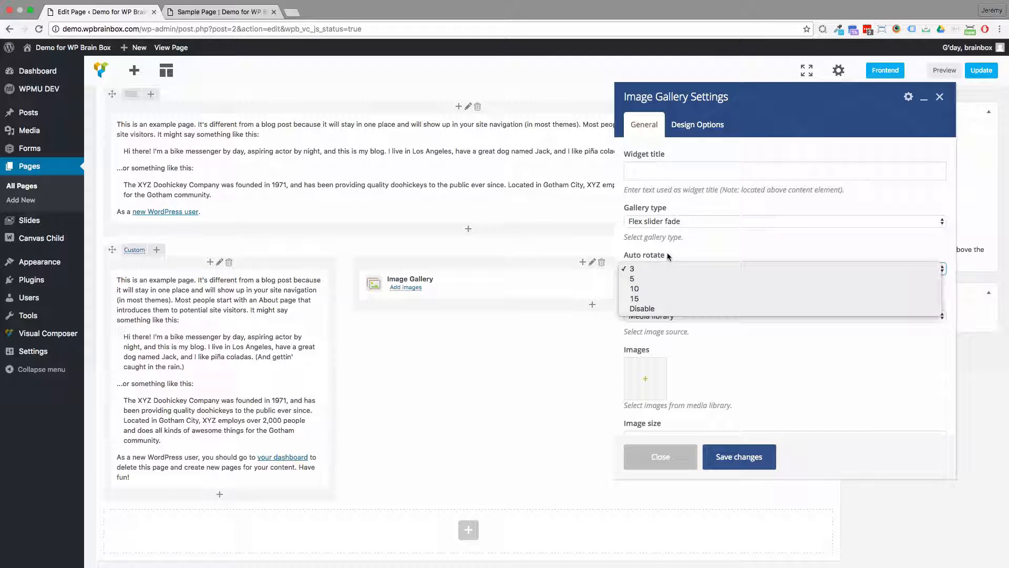
pyautogui.click(631, 268)
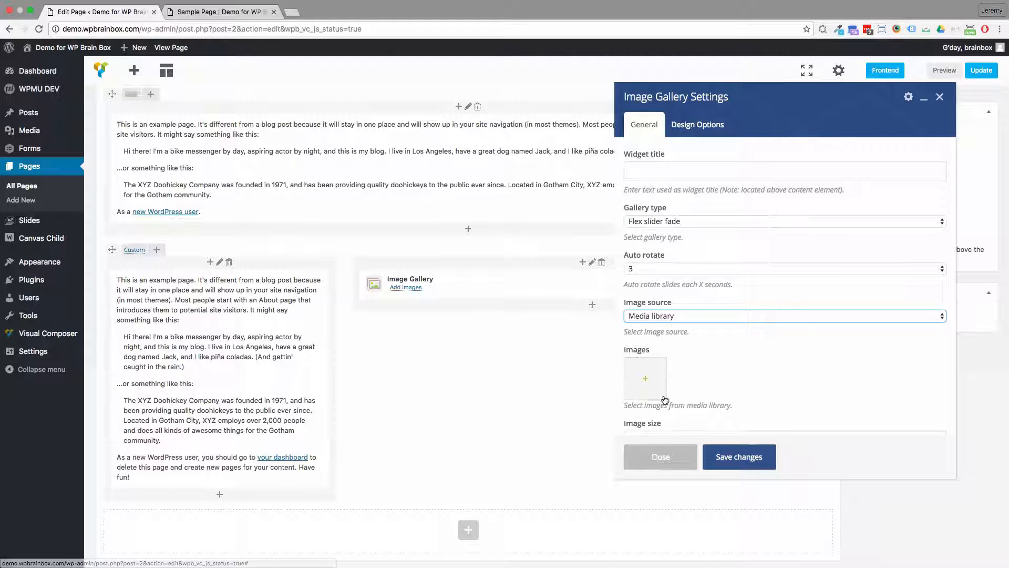
# - Add the railway, cruise ship and harbour village photos from the Media Library to the gallery
pyautogui.click(645, 378)
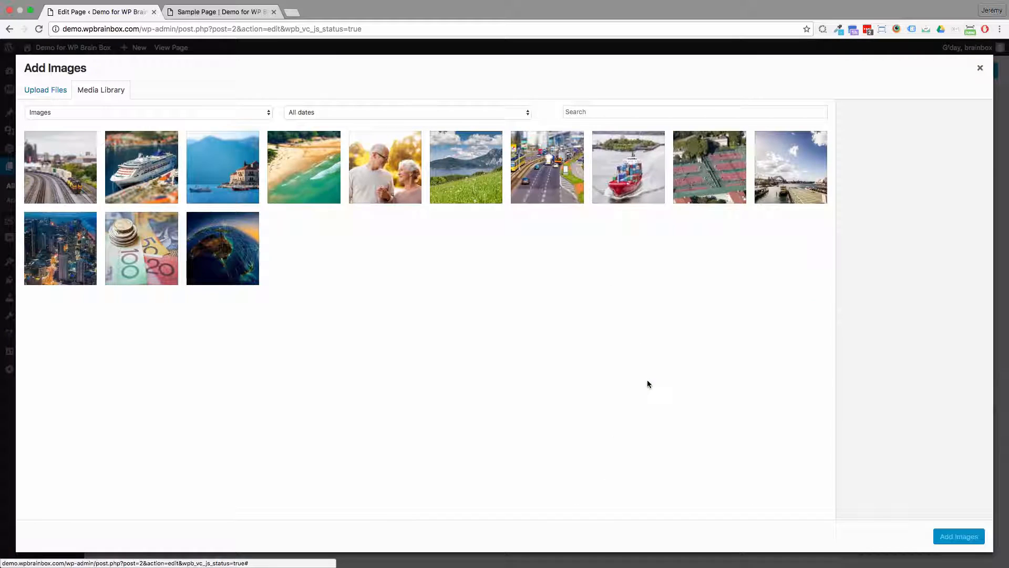
pyautogui.click(60, 167)
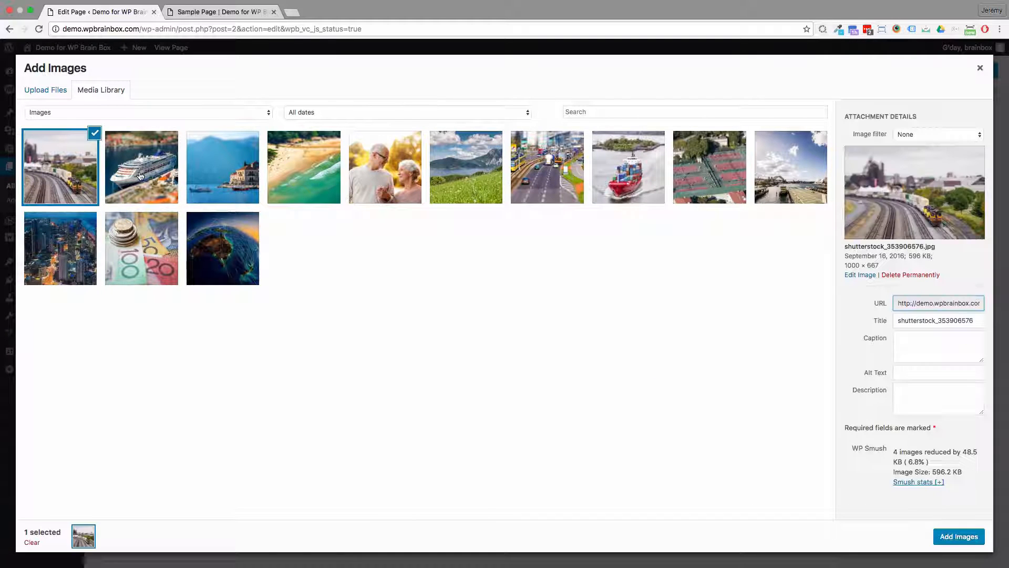
pyautogui.click(222, 167)
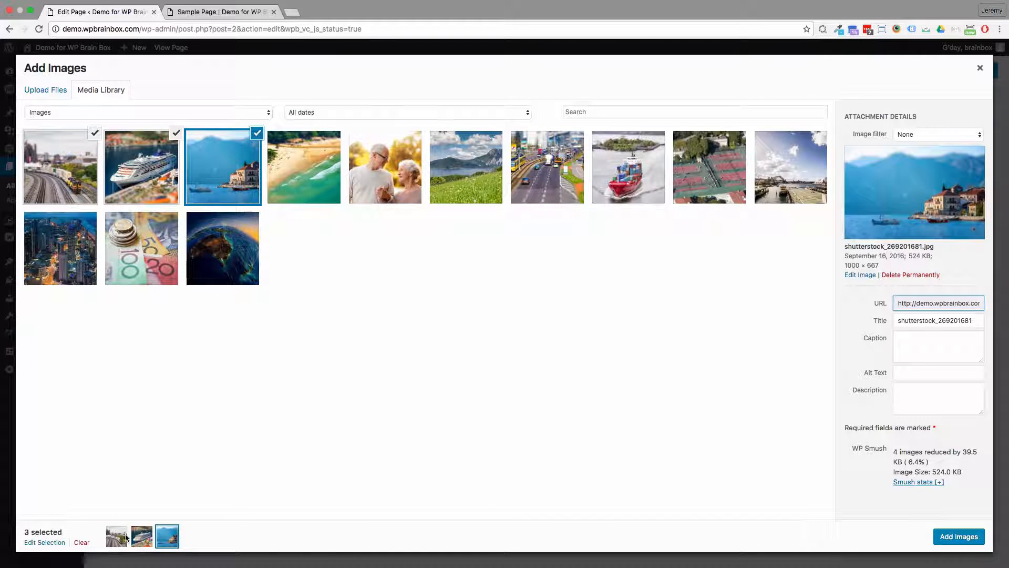
pyautogui.click(959, 536)
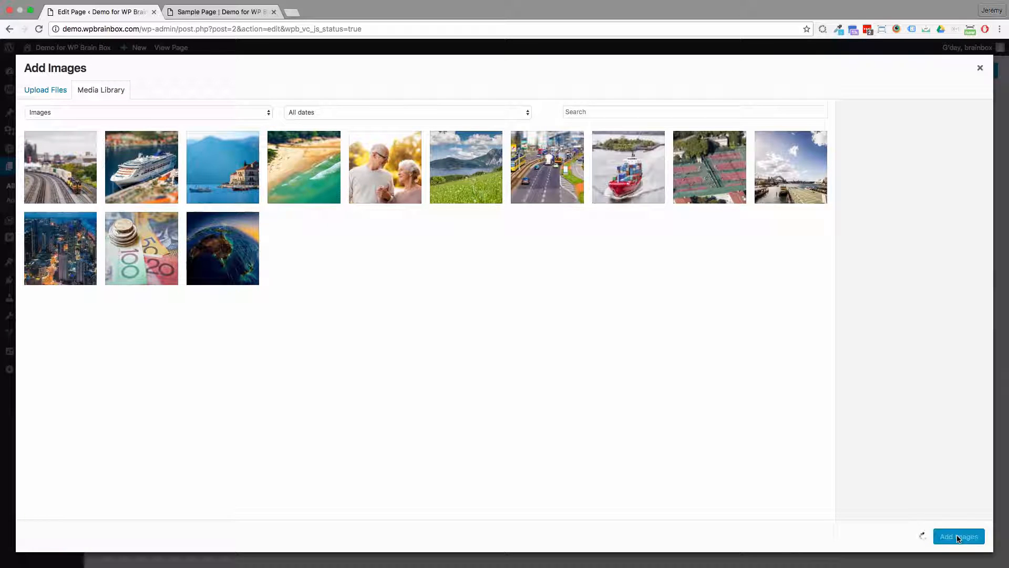
pyautogui.click(958, 537)
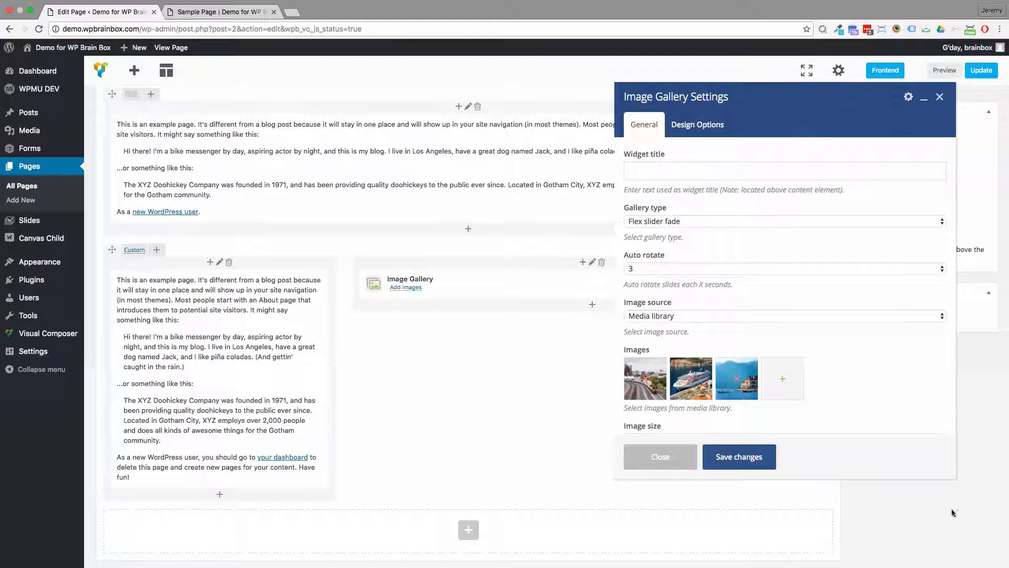
# - Set the gallery image size to large, save the changes and check the preview
pyautogui.scroll(-3)
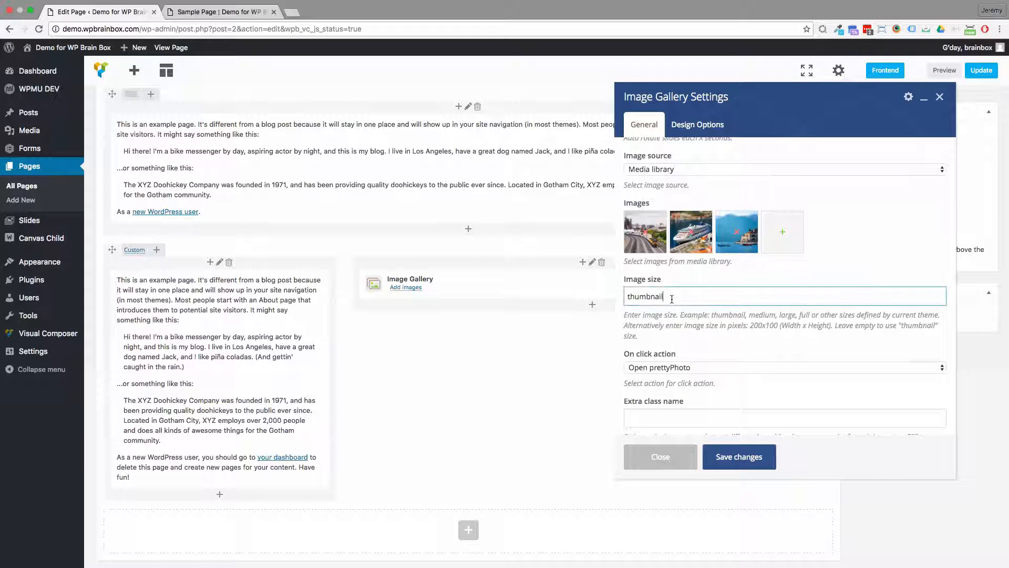
pyautogui.doubleClick(645, 296)
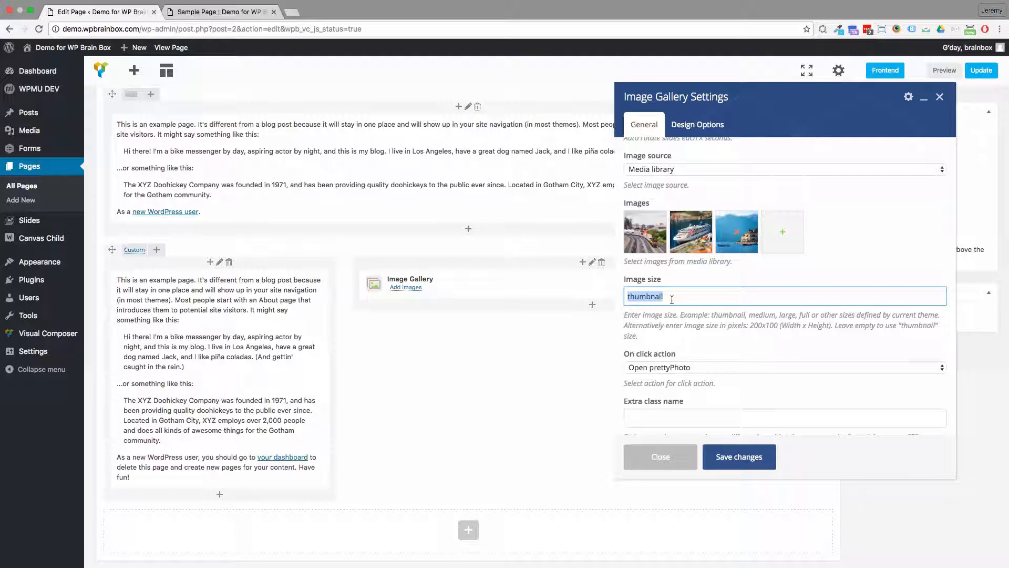
pyautogui.write('large')
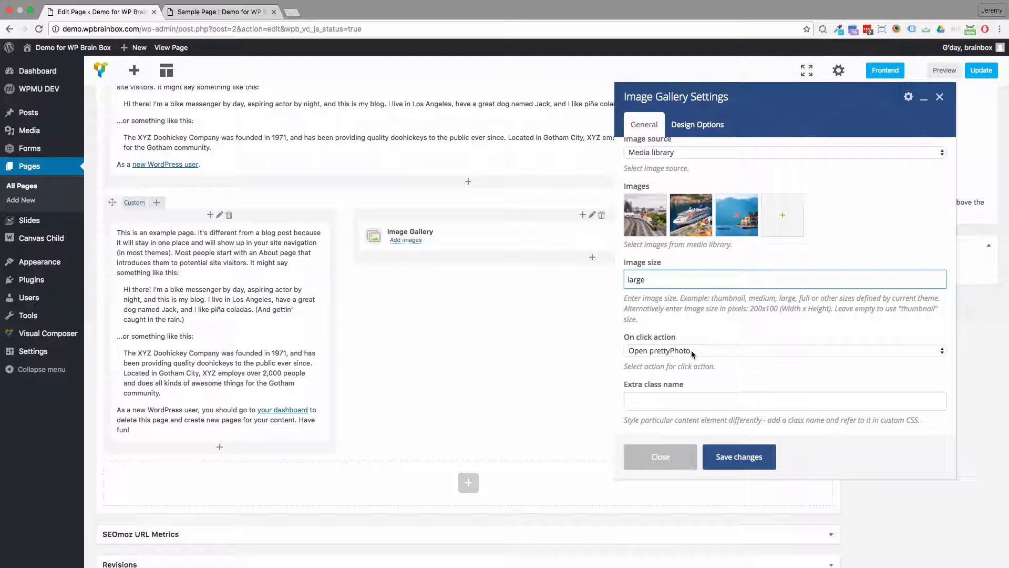
pyautogui.click(738, 457)
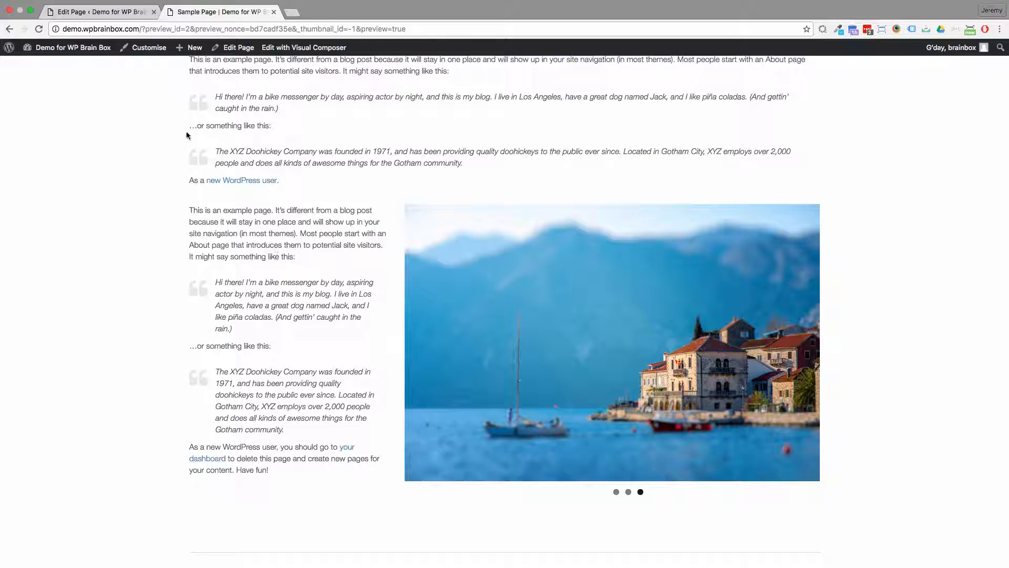
pyautogui.click(238, 47)
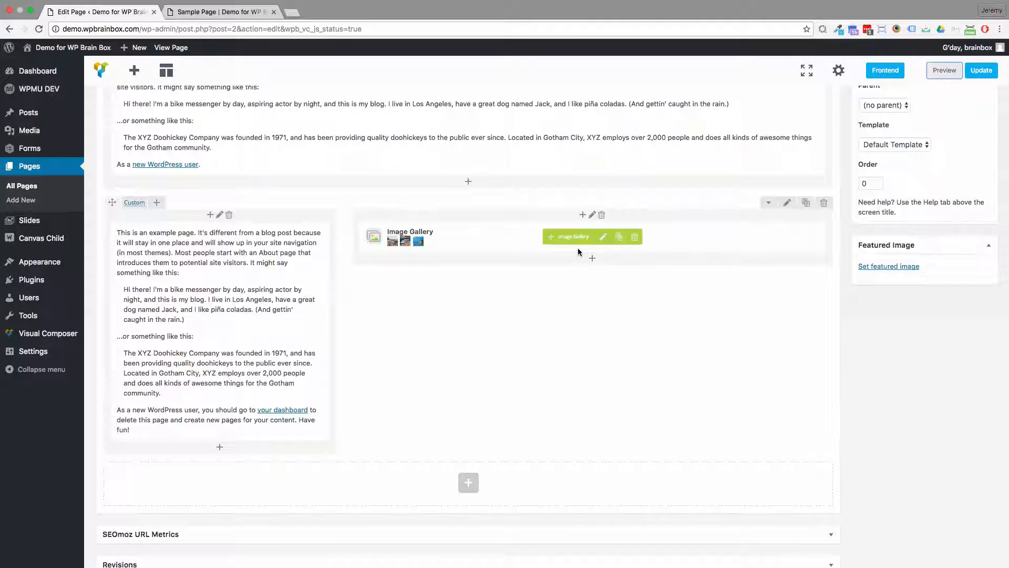
# - Reopen the gallery settings, try Image grid, then set the type back to Flex slider fade
pyautogui.click(604, 237)
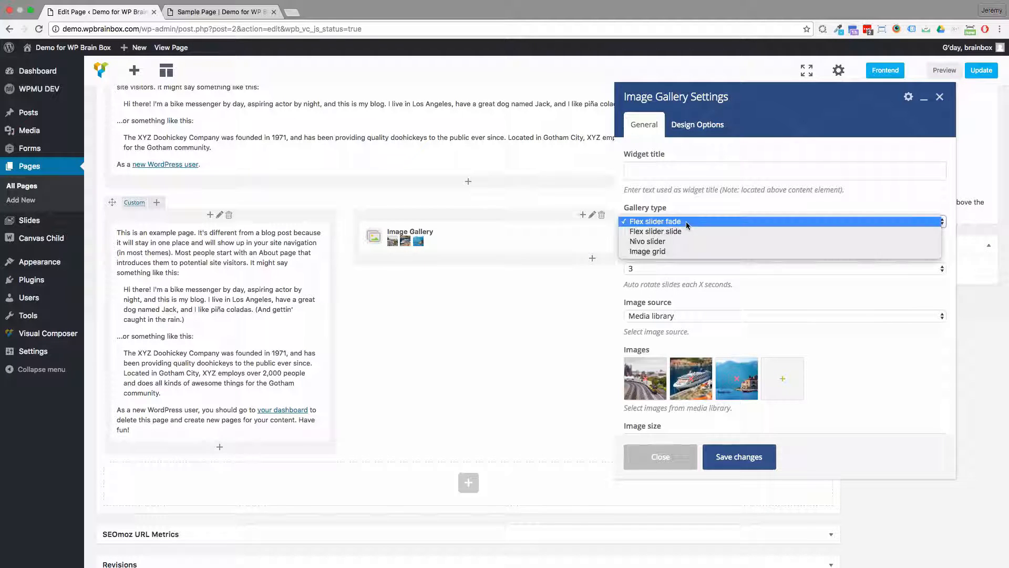
pyautogui.click(648, 251)
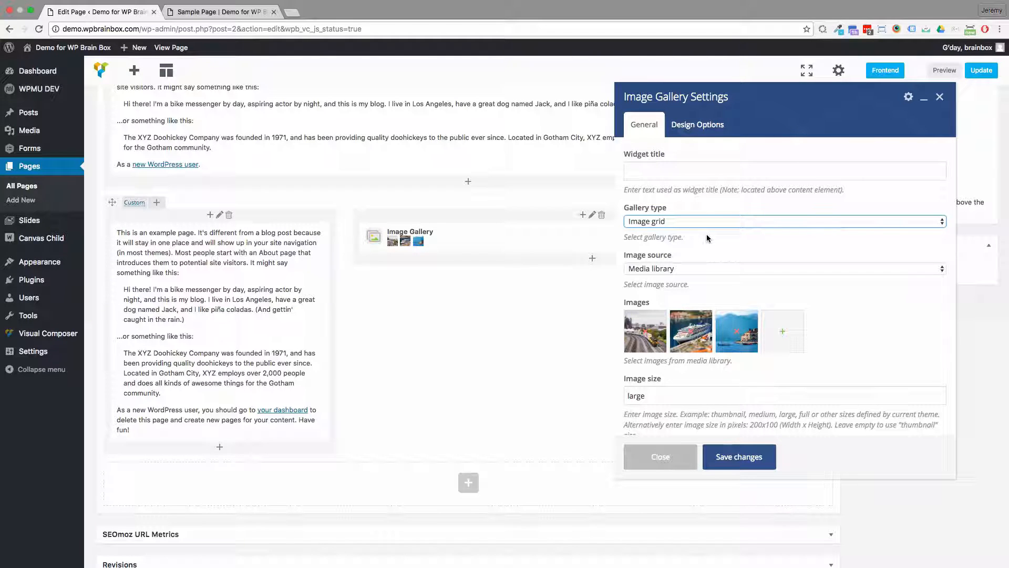
pyautogui.moveTo(698, 254)
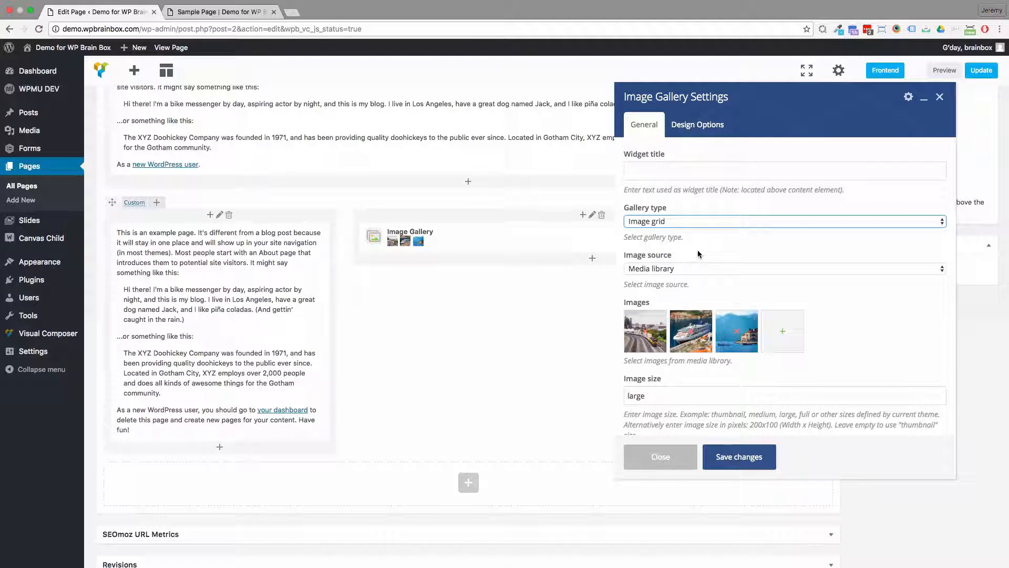
pyautogui.click(782, 221)
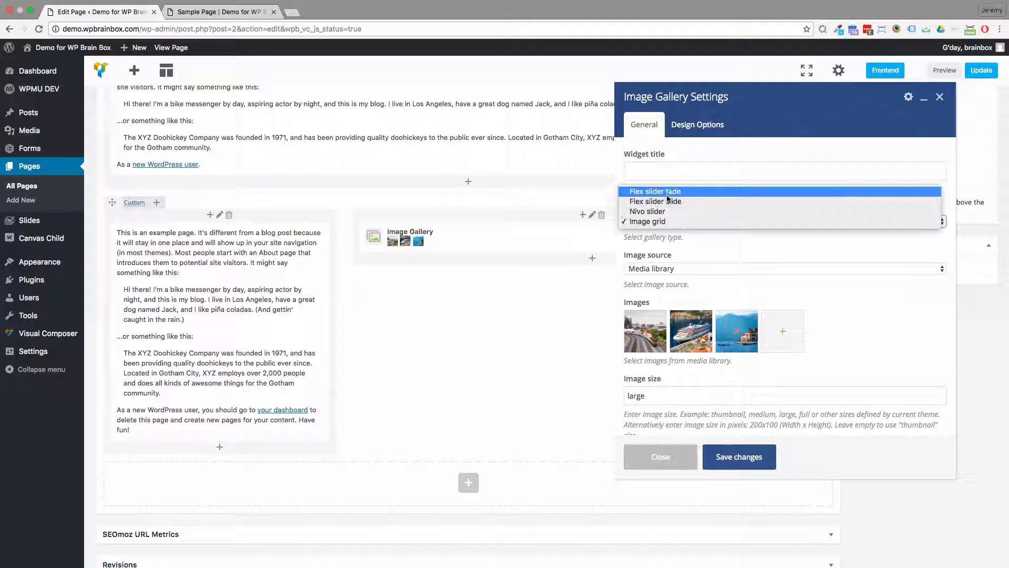
pyautogui.click(655, 191)
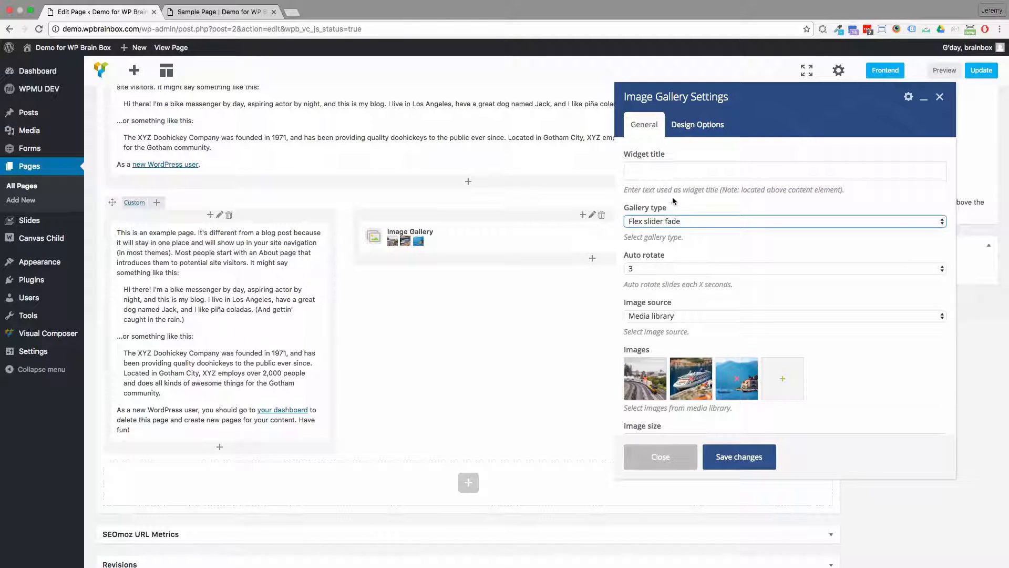
pyautogui.moveTo(723, 264)
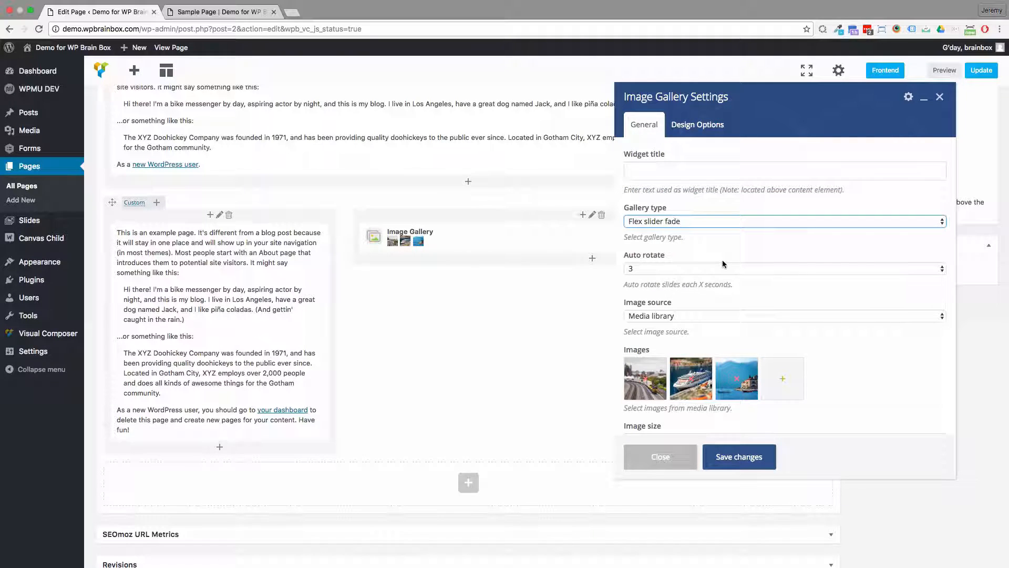